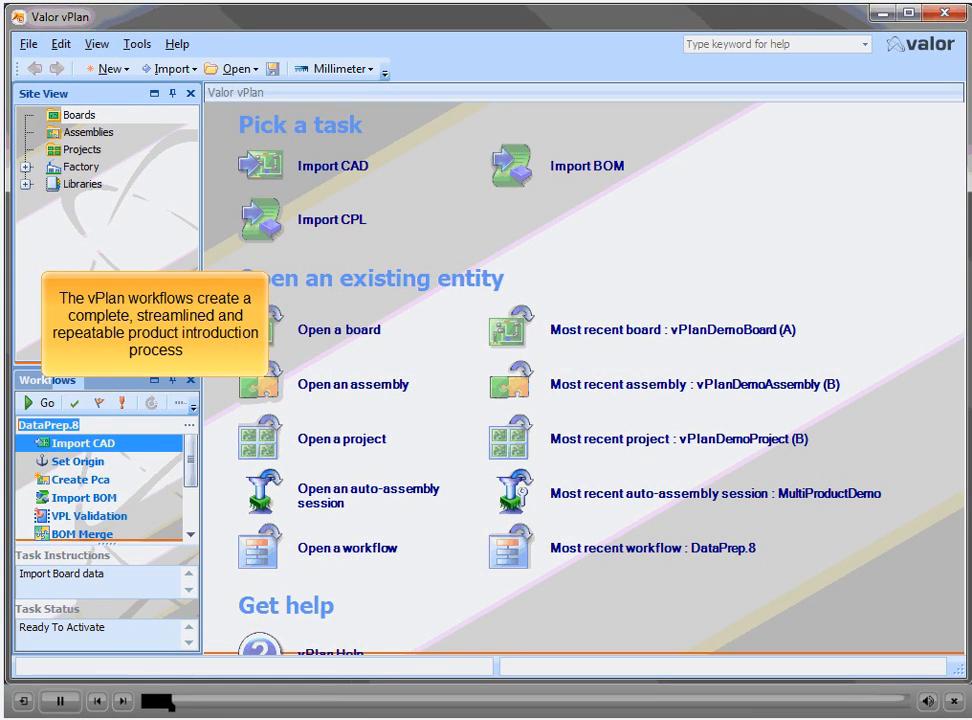
Step: Start the CAD import and translate the demo ODB++ data for the vPlanDemo board
{"action": "left_click", "coordinate": [332, 164]}
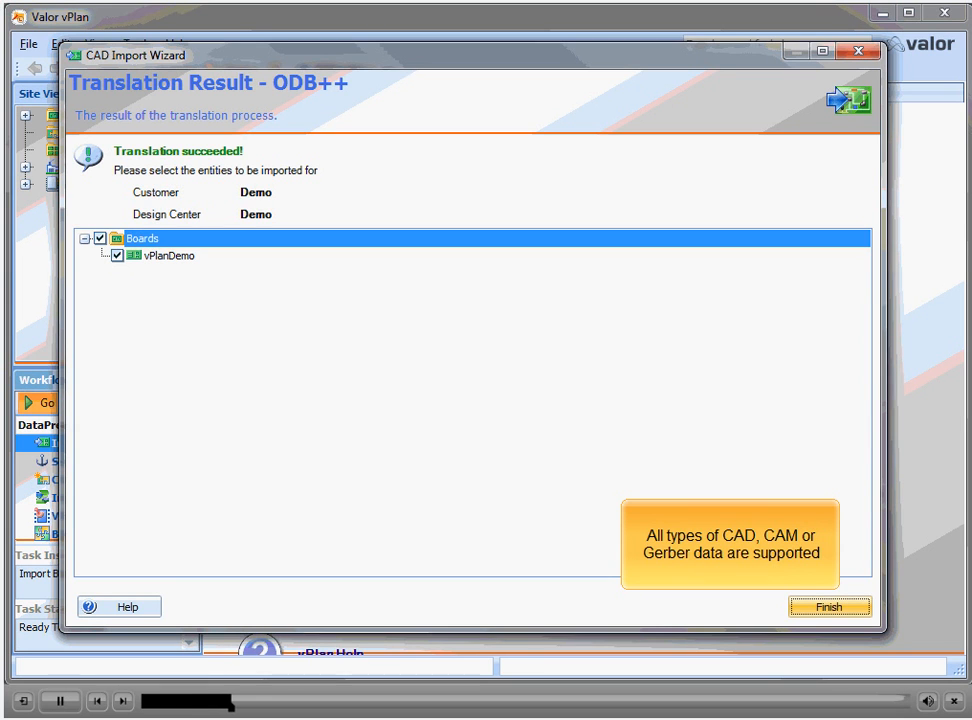
Step: Finish importing vPlanDemo and move its origin to the bottom left corner
{"action": "left_click", "coordinate": [828, 606]}
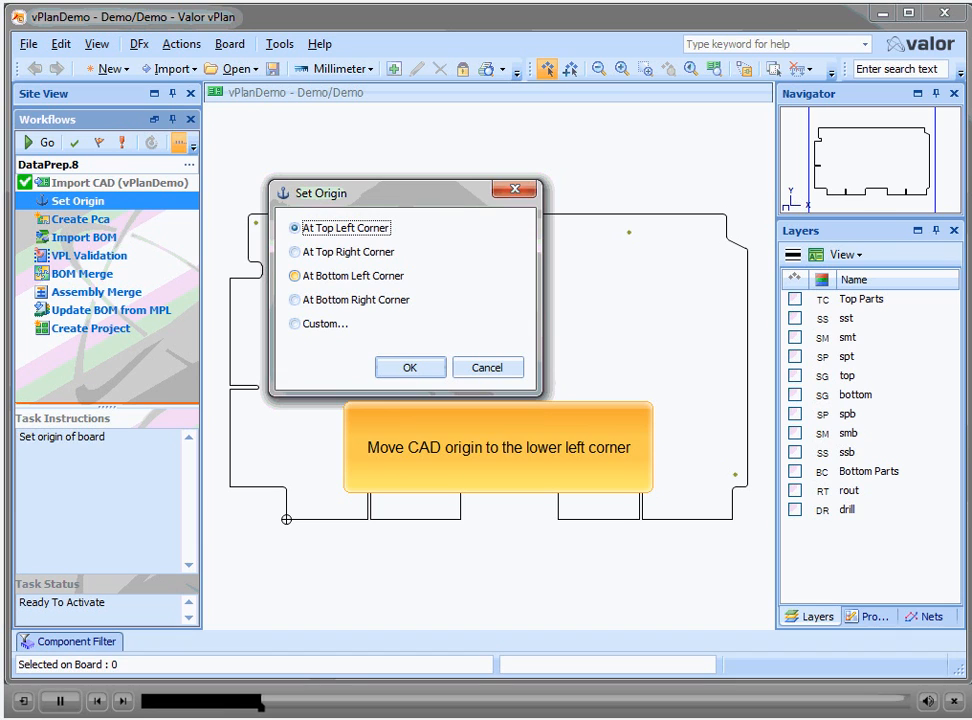
{"action": "left_click", "coordinate": [292, 276]}
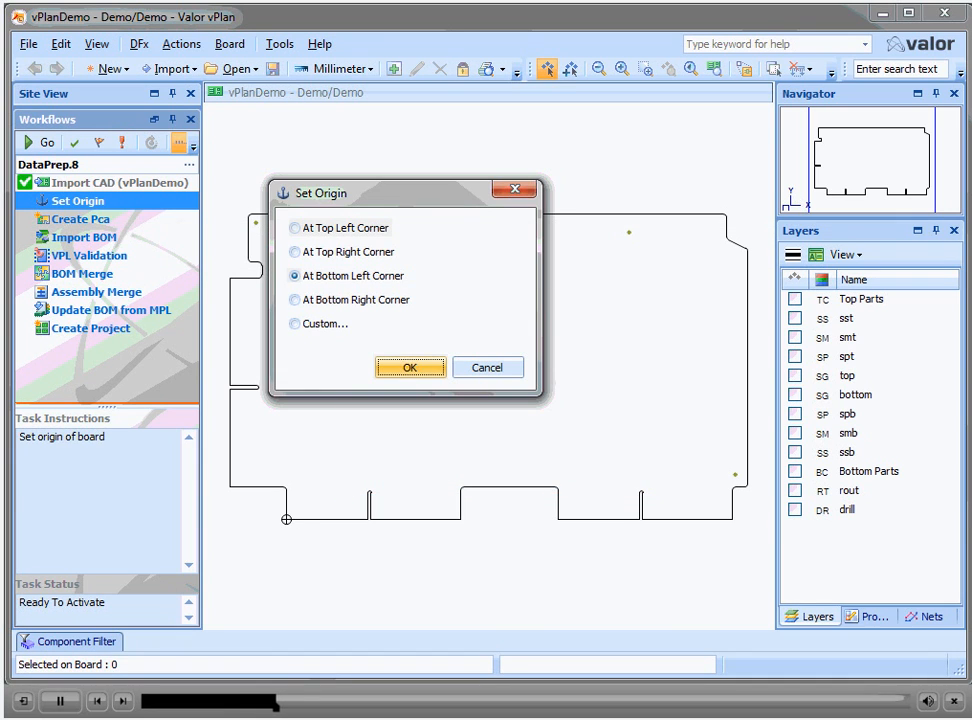
{"action": "left_click", "coordinate": [410, 368]}
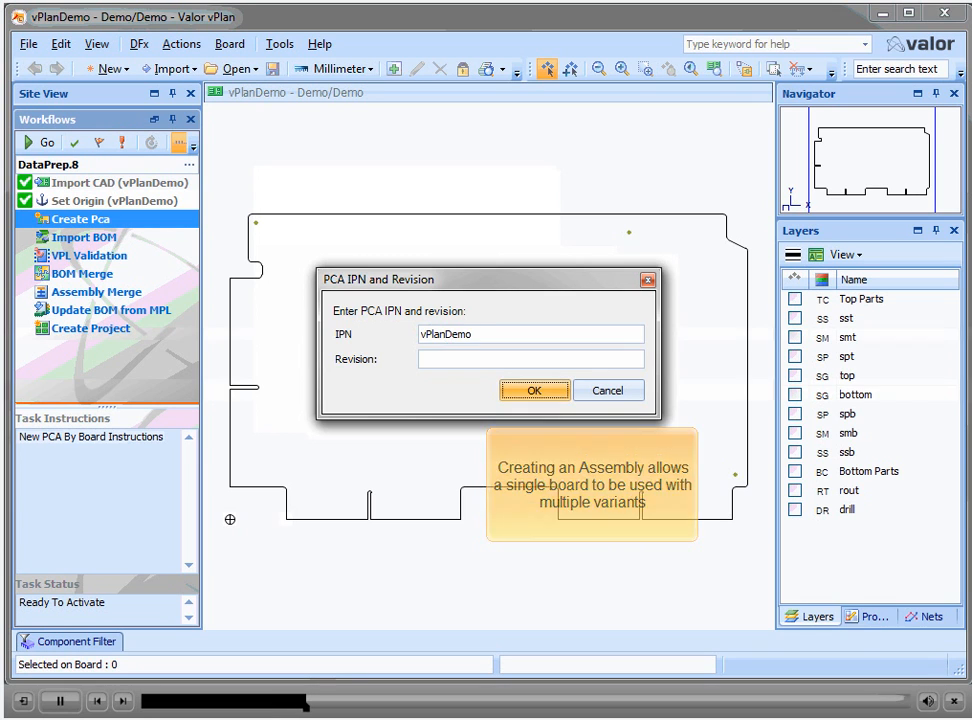
Step: Create the PCA with IPN vPlanDemo, launching the BOM Import Wizard
{"action": "left_click", "coordinate": [534, 390]}
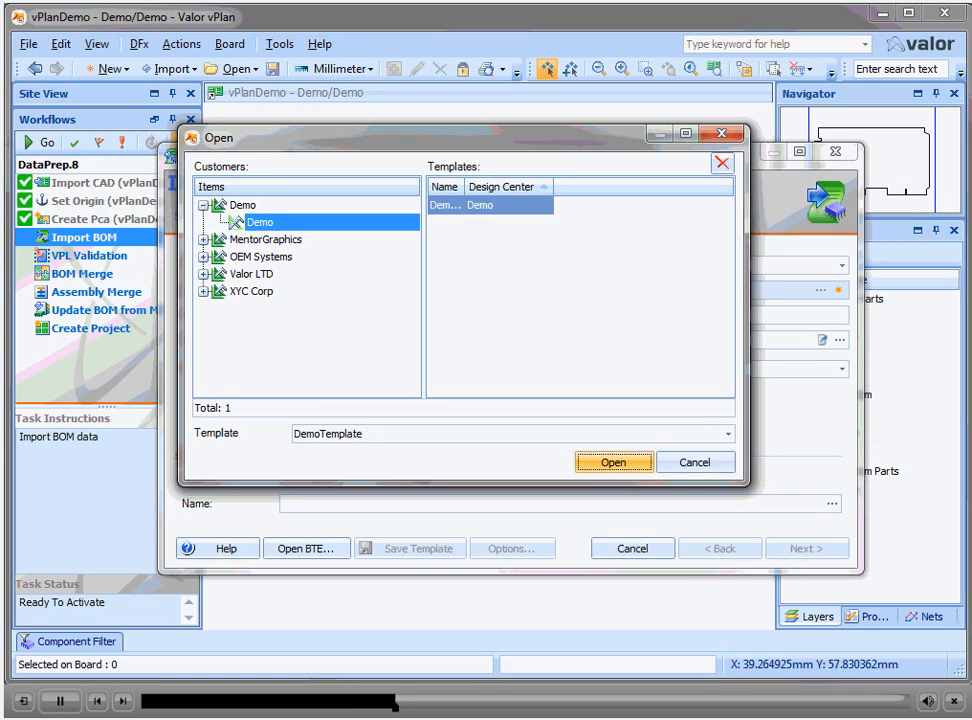
Step: Import the DemoBom spreadsheet using the Demo customer's DemoTemplate
{"action": "left_click", "coordinate": [612, 462]}
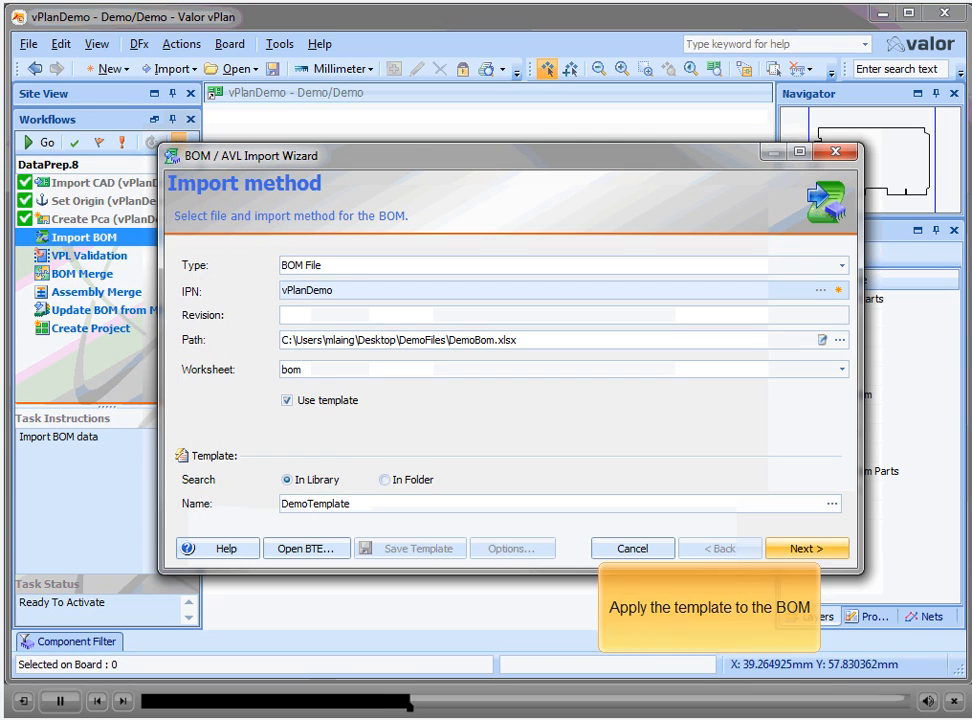
{"action": "left_click", "coordinate": [806, 548]}
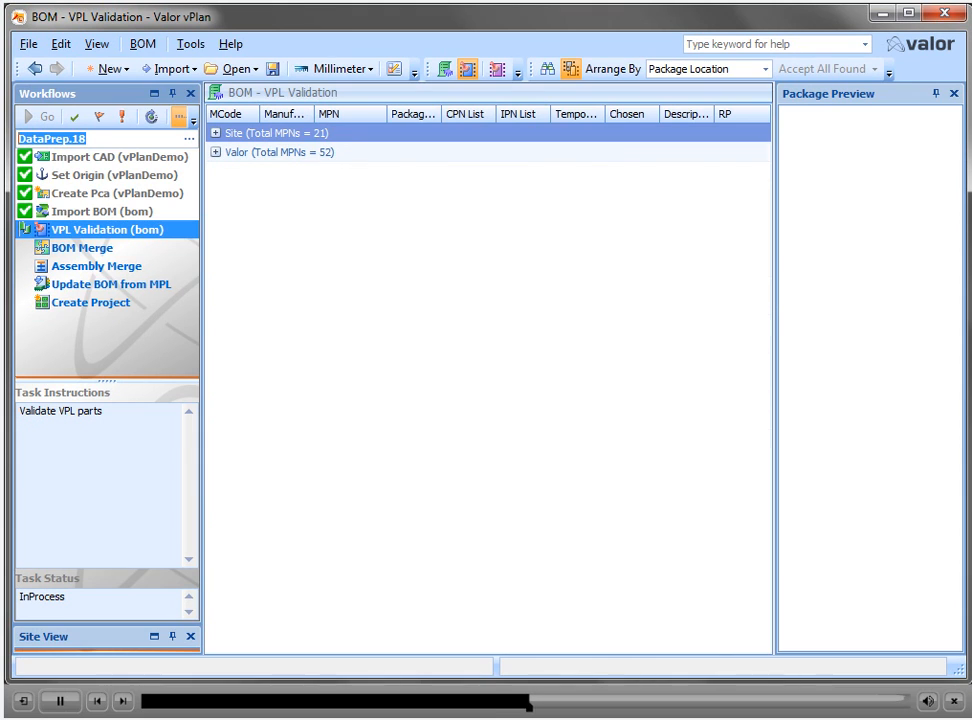
Step: Run VPL validation of the BOM parts and the BOM merge with CAD data
{"action": "left_click", "coordinate": [216, 152]}
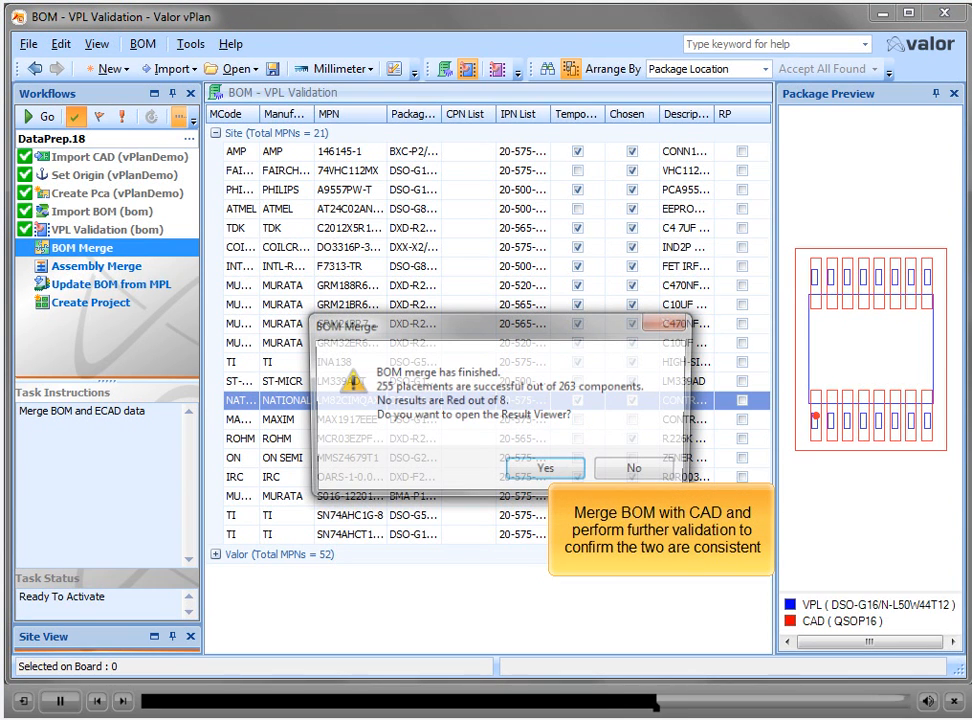
Step: Skip the merge results, run Assembly Merge, and accept all Master Part Library BOM updates
{"action": "left_click", "coordinate": [632, 468]}
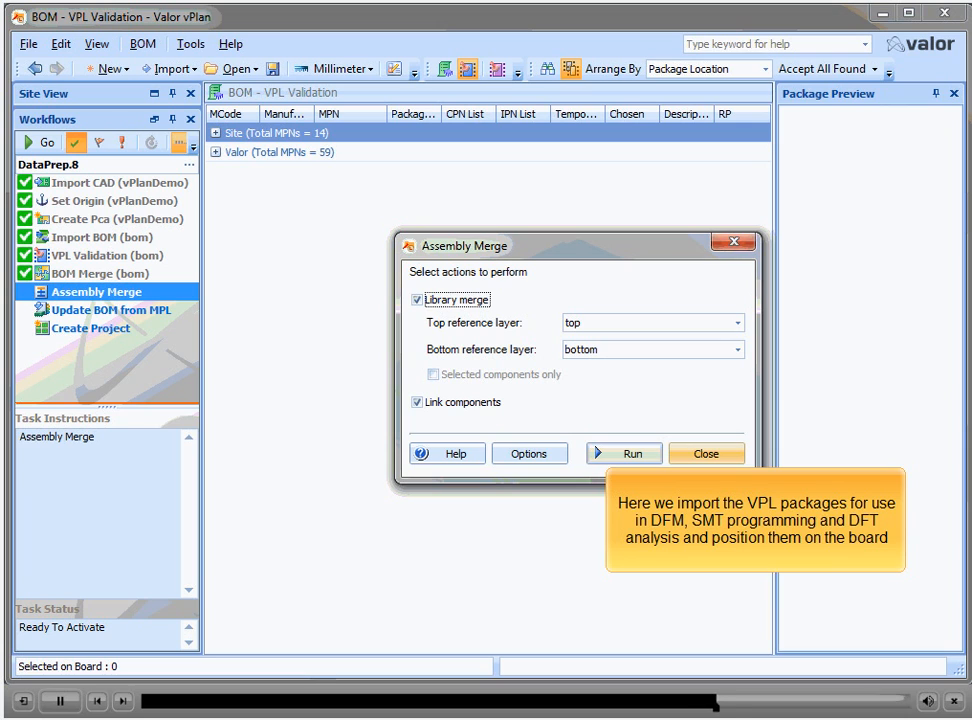
{"action": "left_click", "coordinate": [624, 452]}
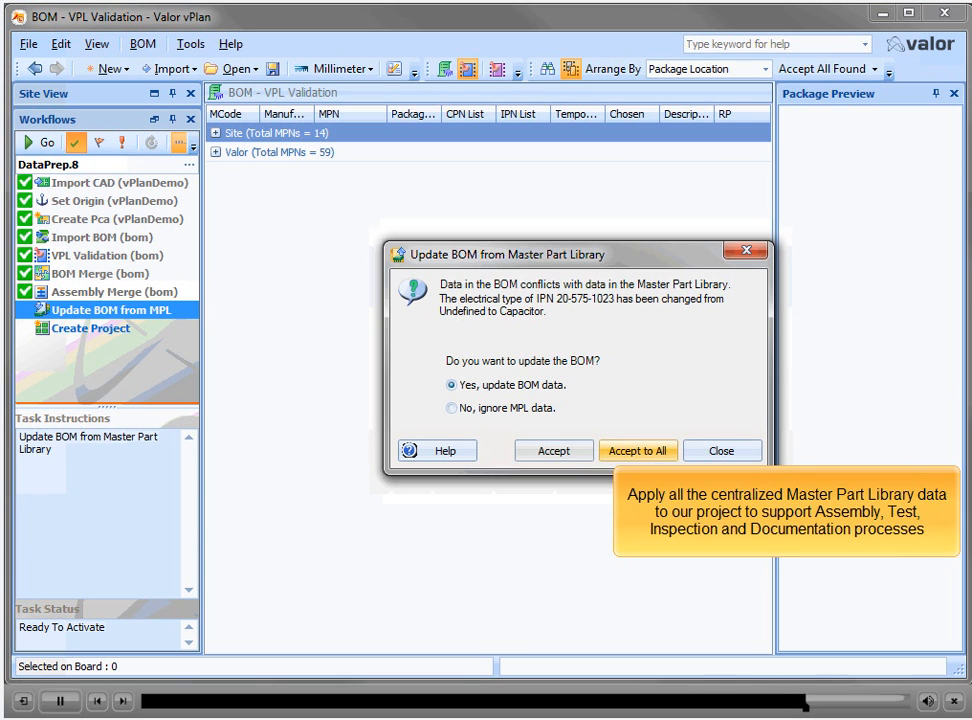
{"action": "left_click", "coordinate": [636, 450]}
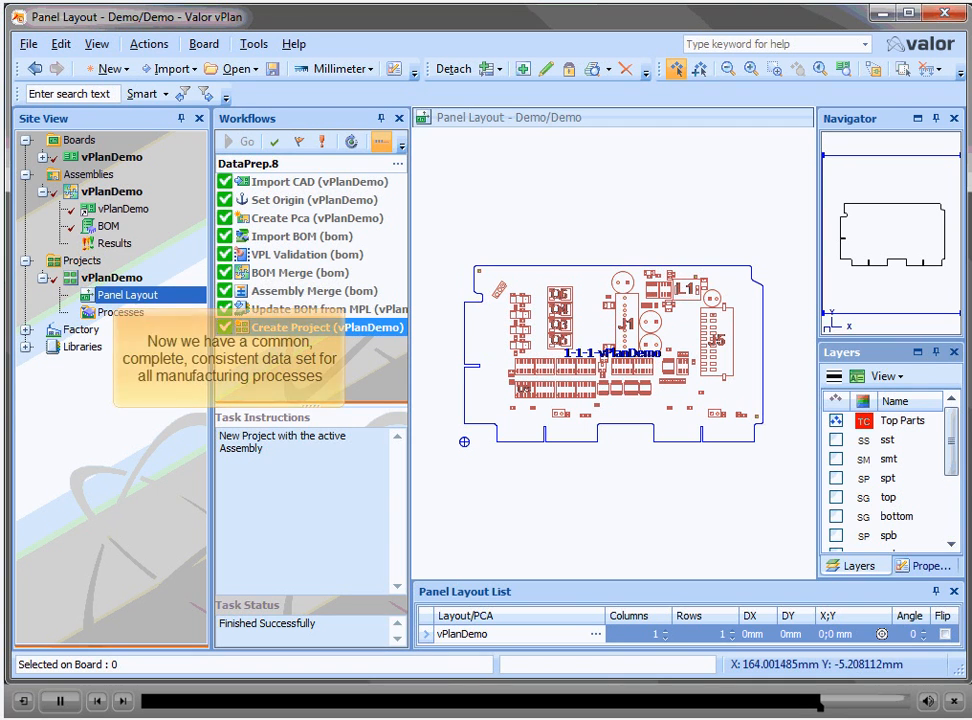